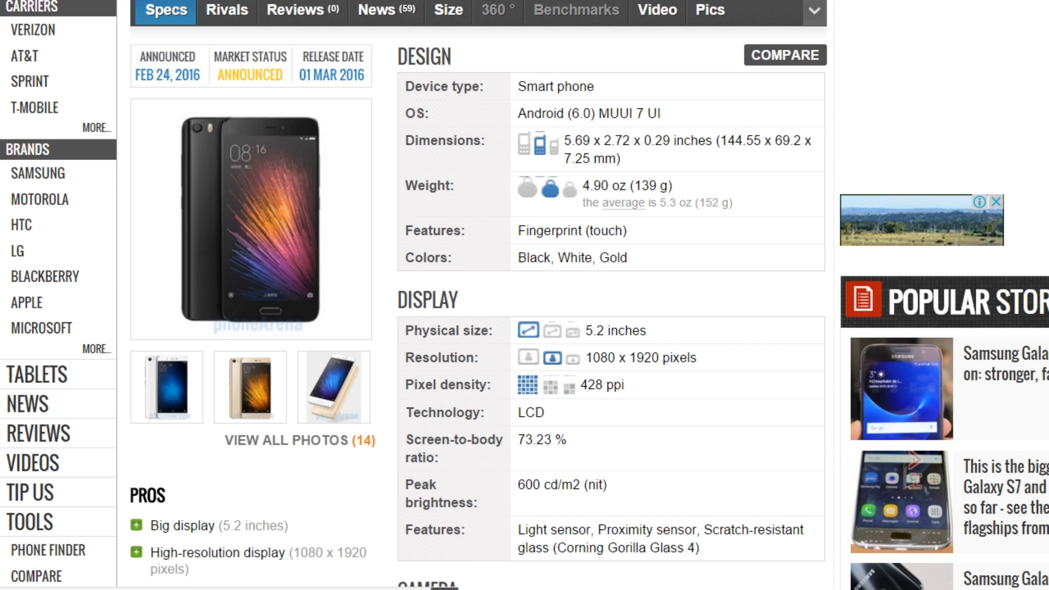
- Scroll through the Xiaomi Mi 5 spec sheet before choosing the AnTuTu popular story
scroll("down", 3)
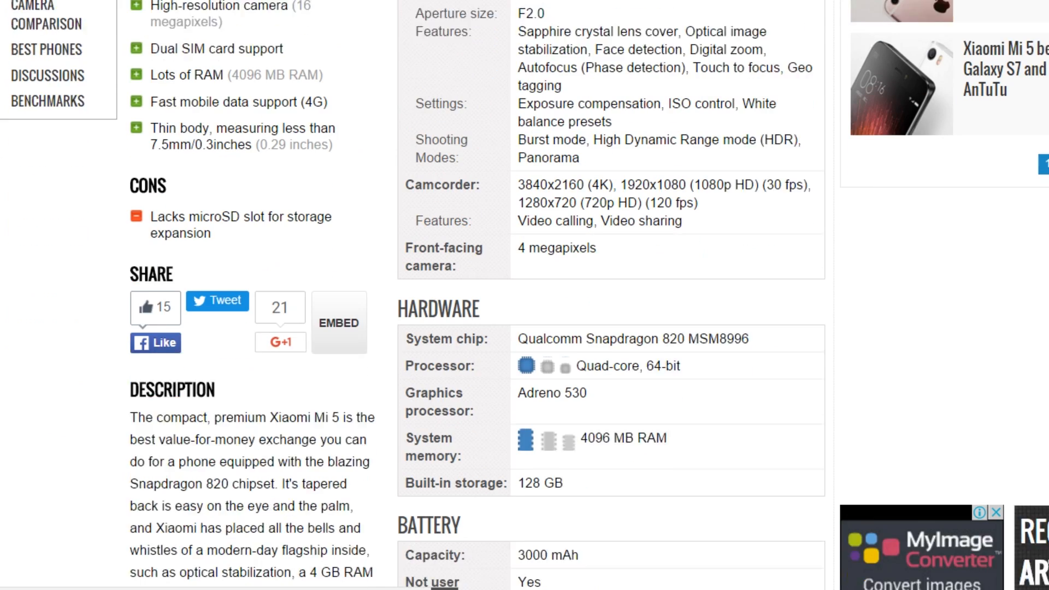
scroll("down", 3)
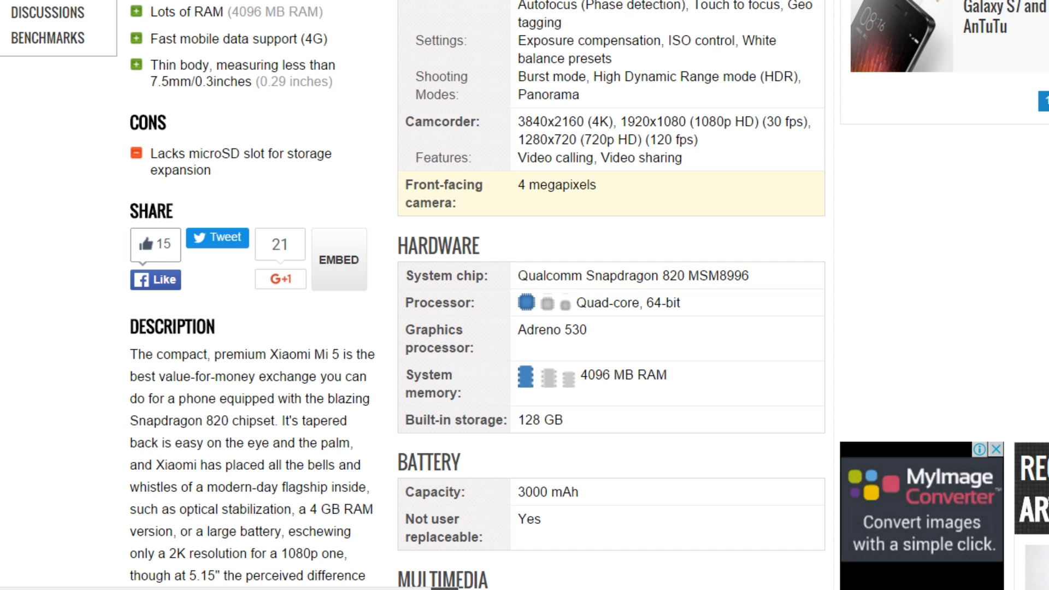
scroll("up", 3)
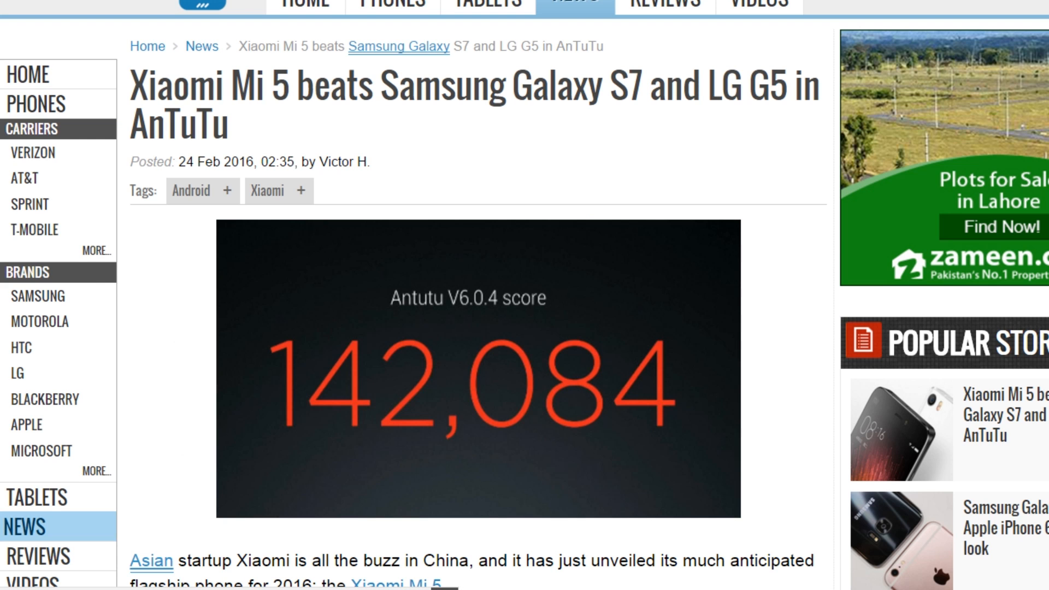
- Scroll down through the opening of the AnTuTu benchmark article
scroll("down", 3)
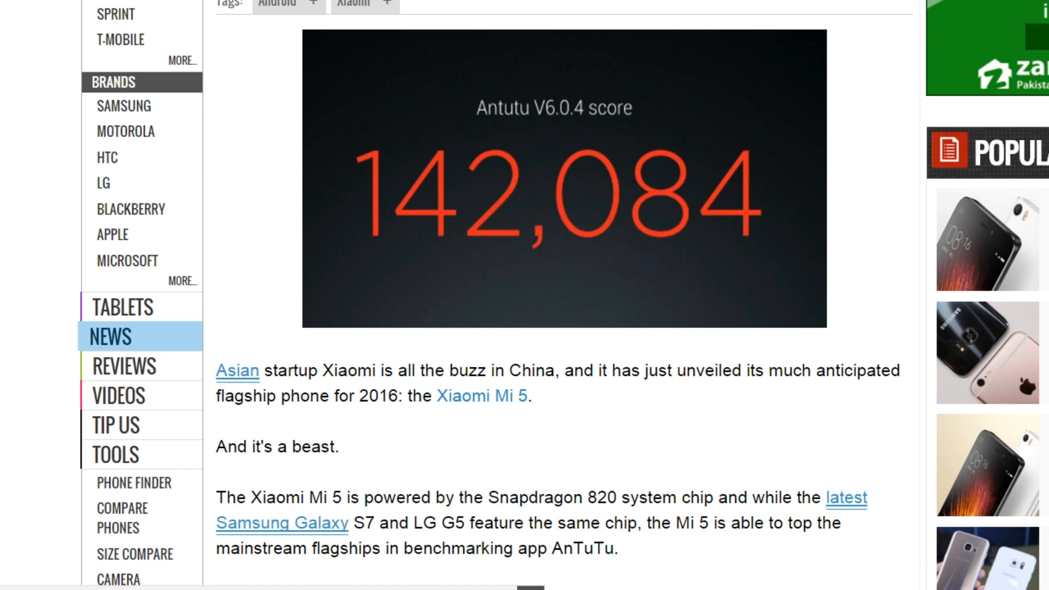
scroll("down", 3)
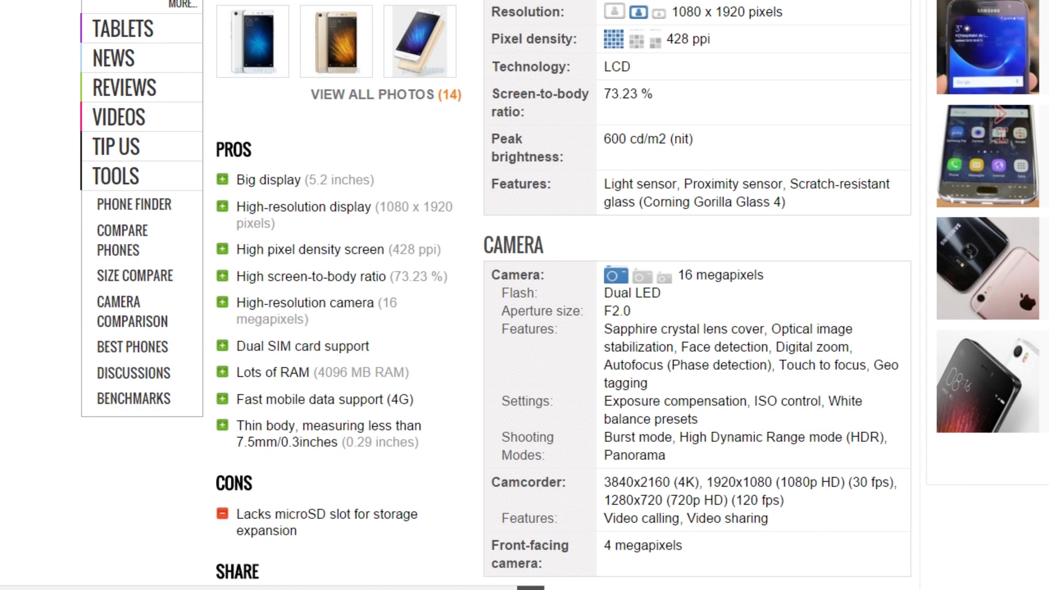
scroll("down", 3)
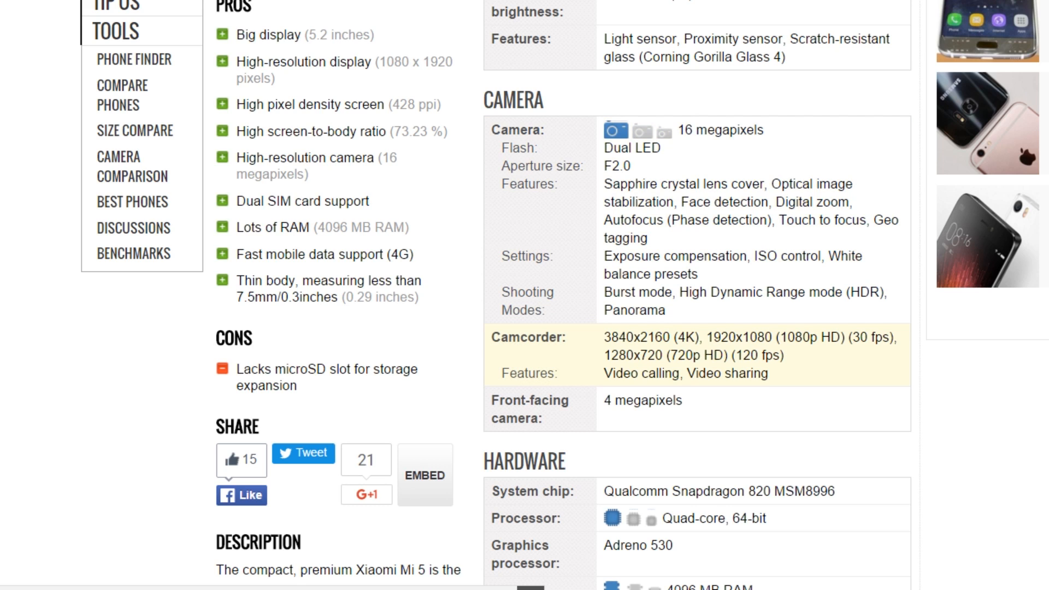
left_click_drag(604, 336, 703, 355)
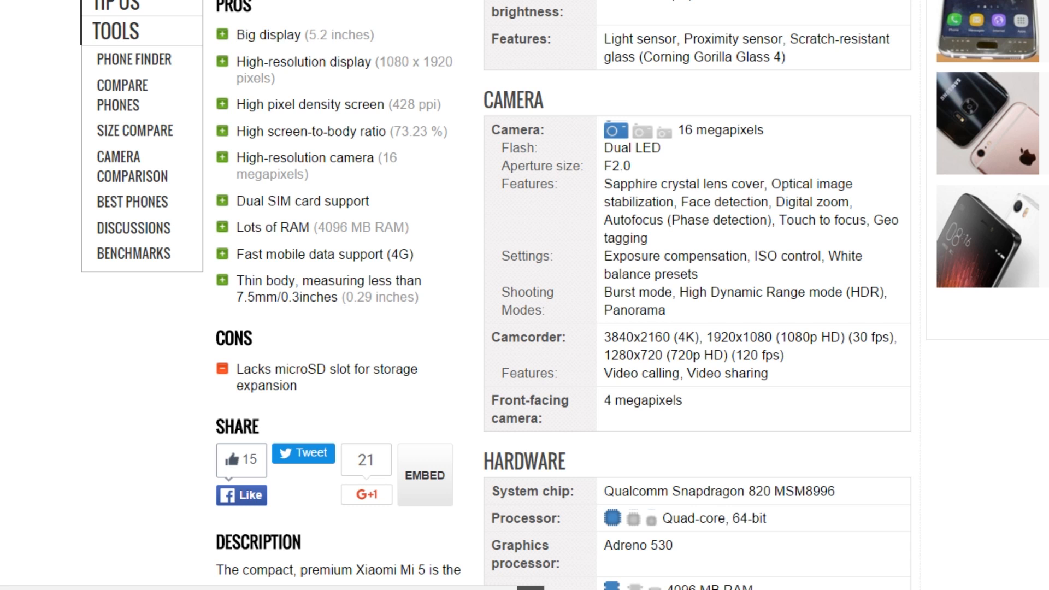
scroll("up", 3)
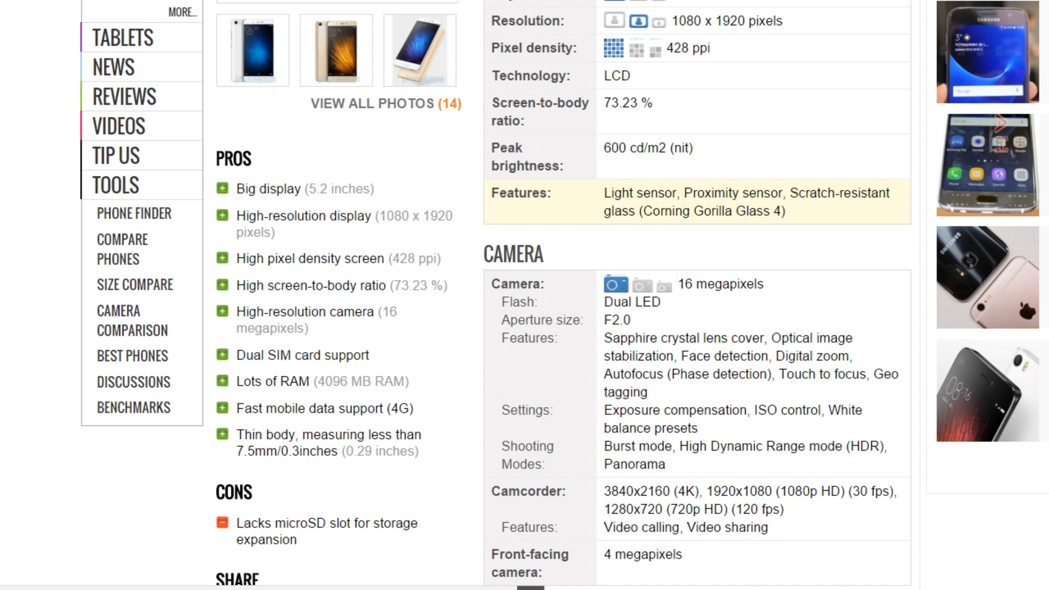
scroll("up", 3)
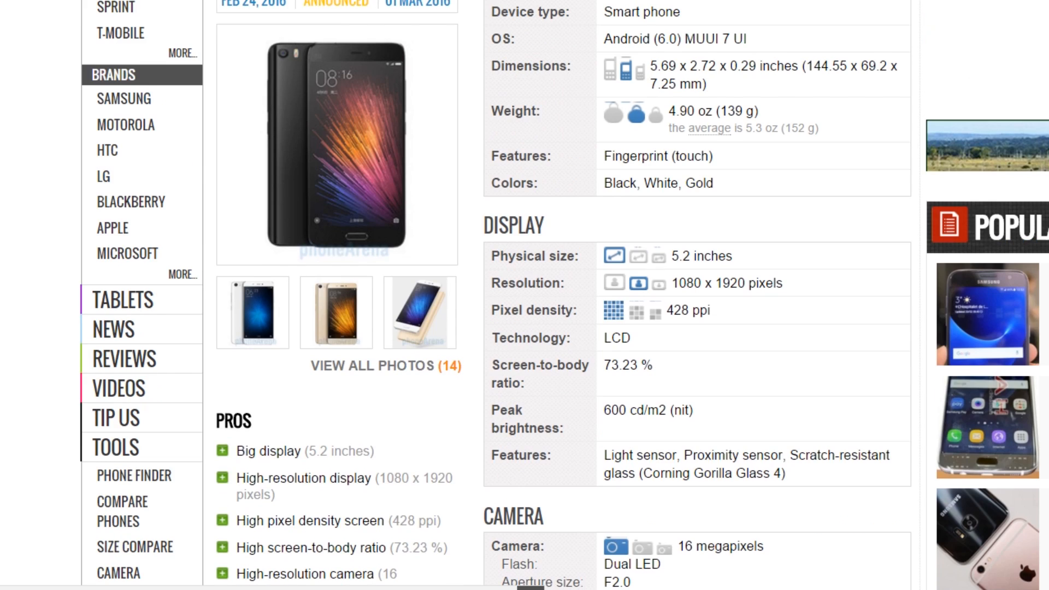
scroll("down", 3)
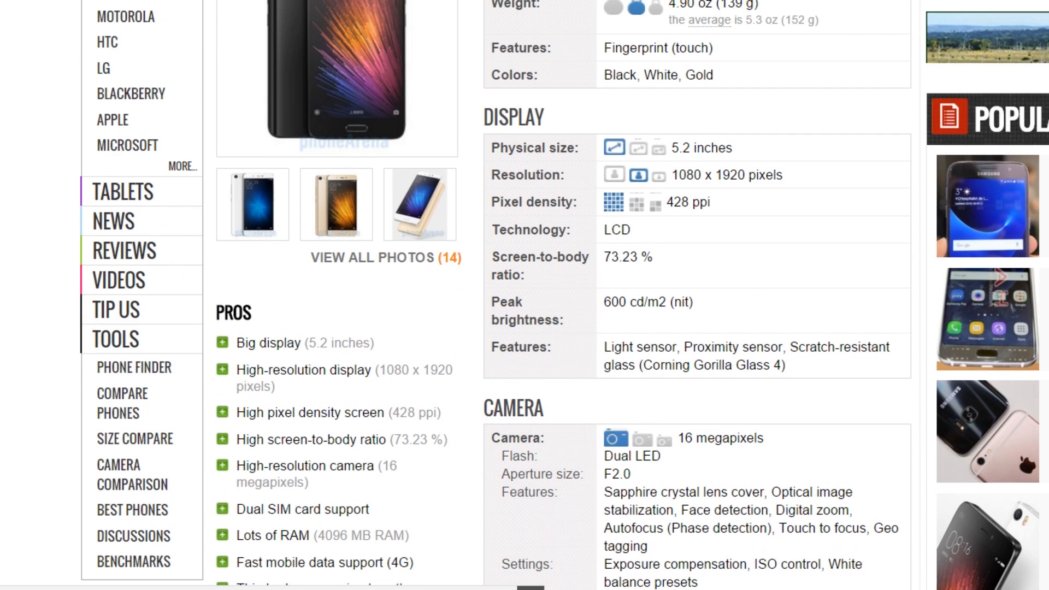
scroll("down", 3)
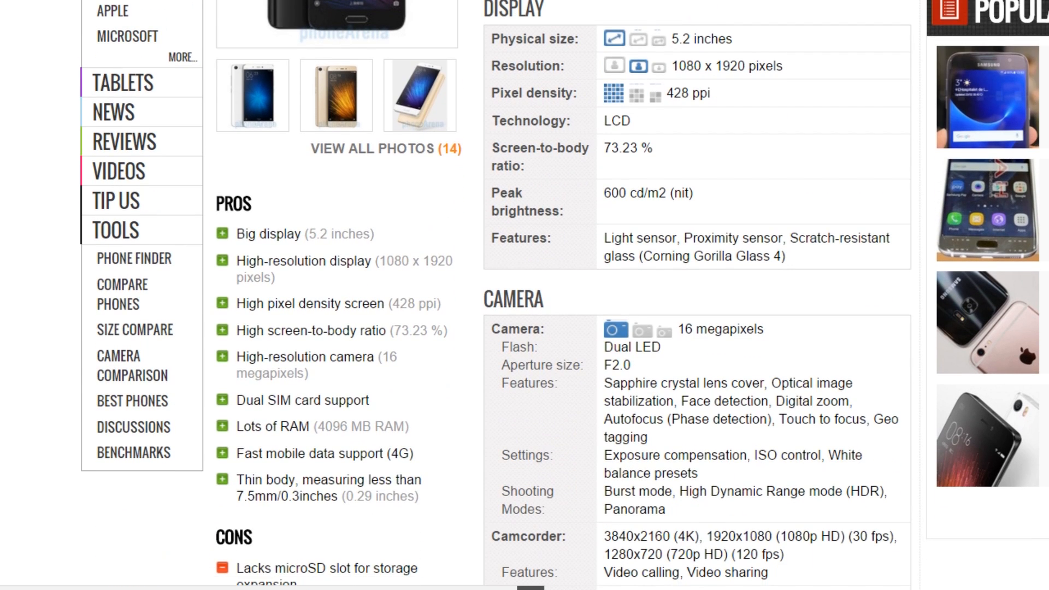
mouse_move(641, 201)
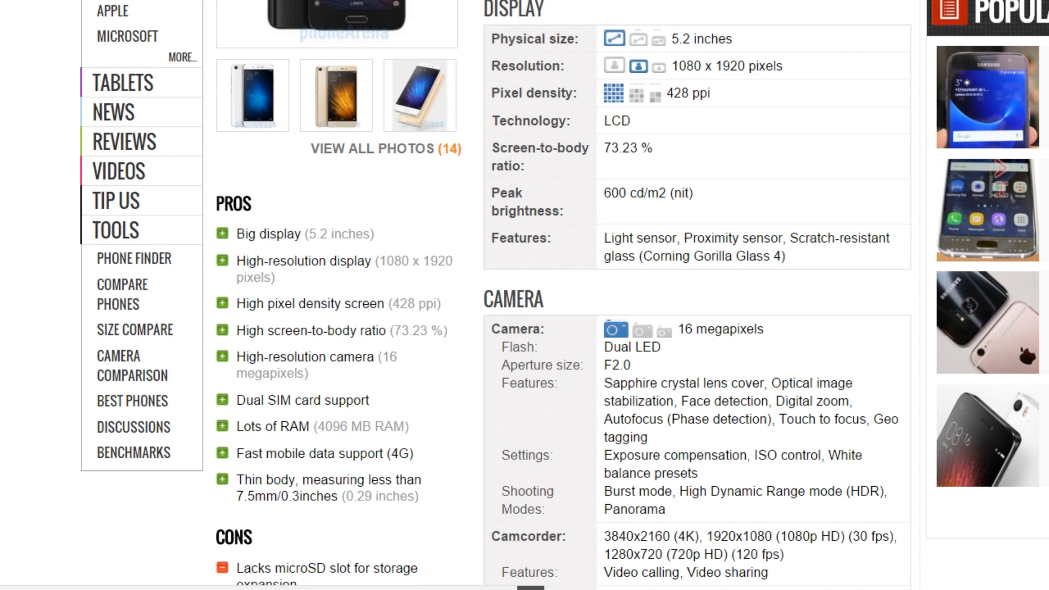
scroll("down", 3)
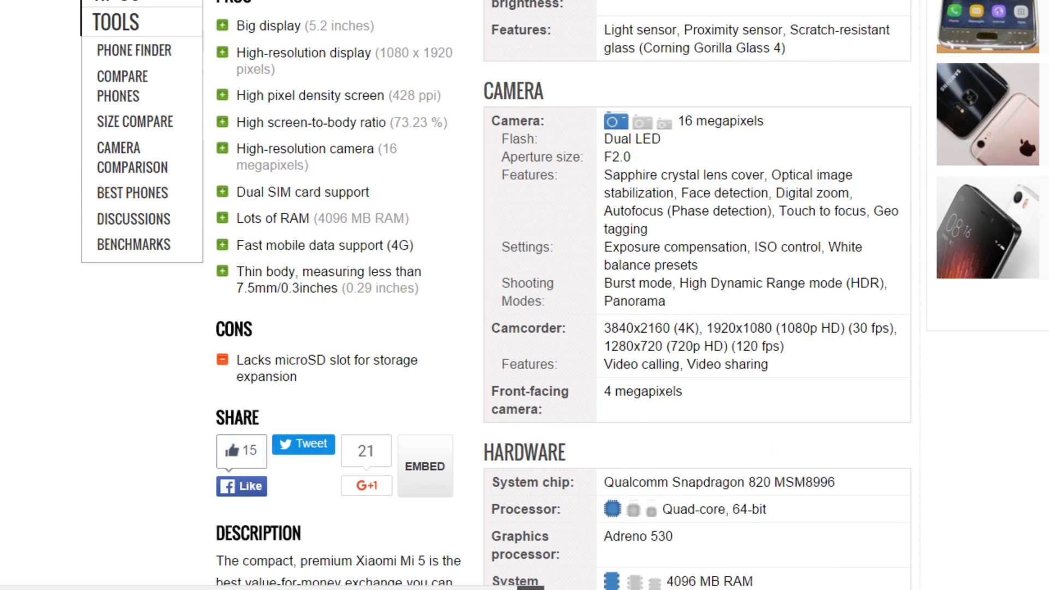
scroll("up", 3)
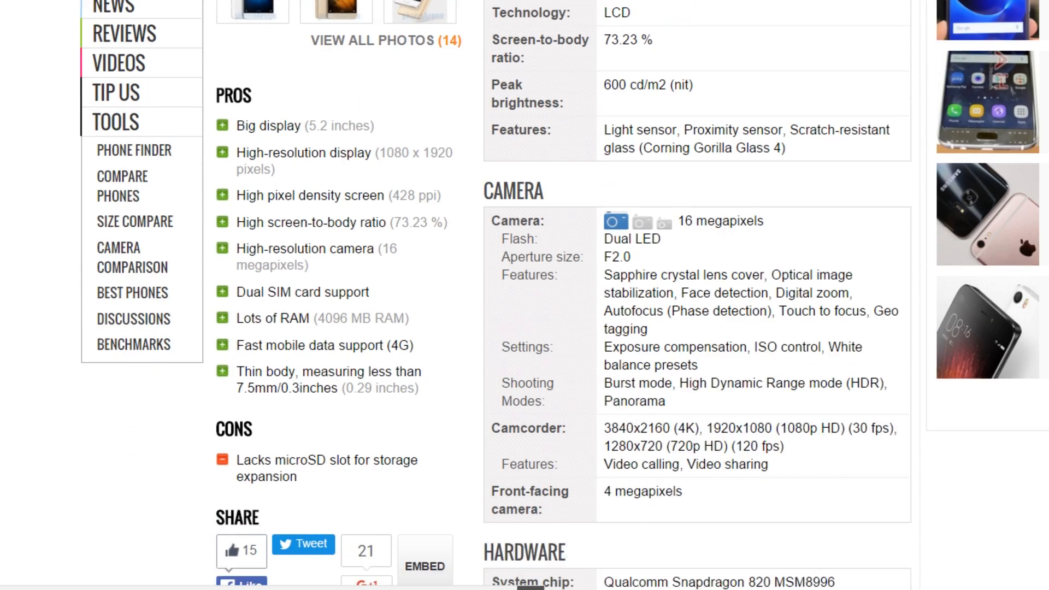
scroll("down", 3)
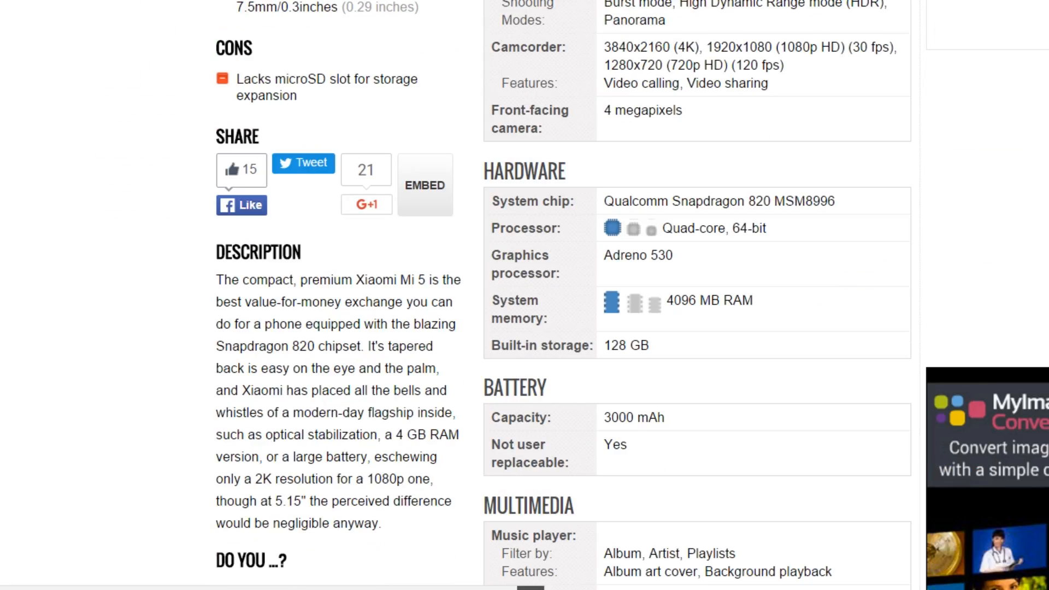
scroll("up", 3)
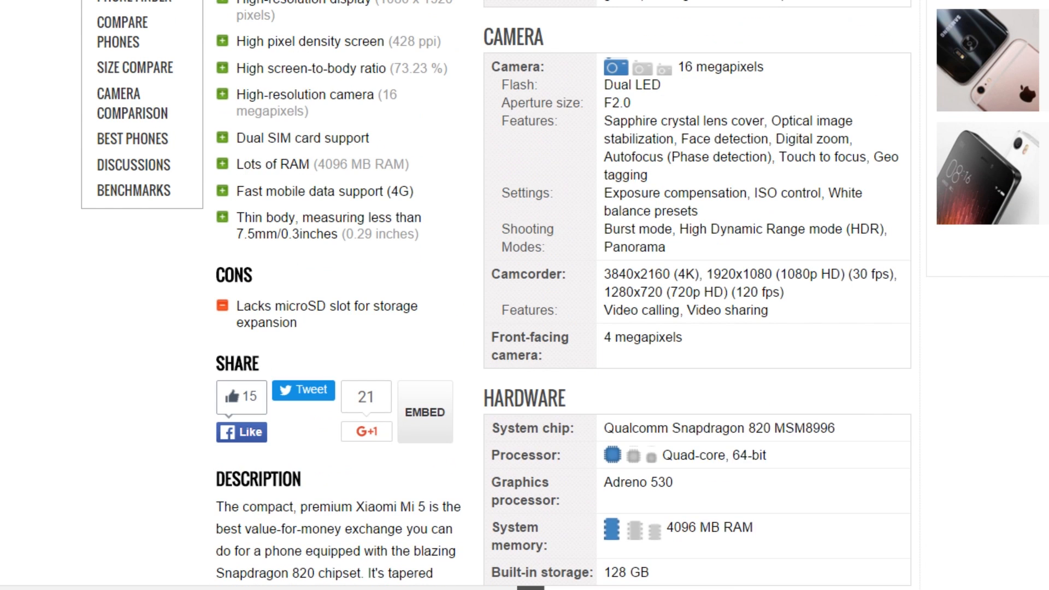
scroll("up", 3)
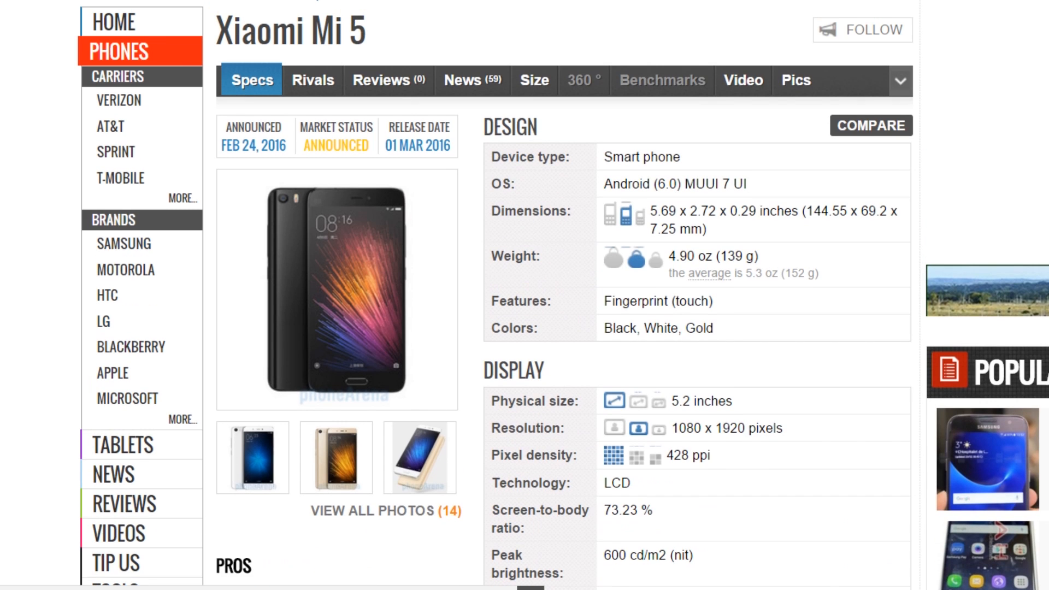
mouse_move(663, 184)
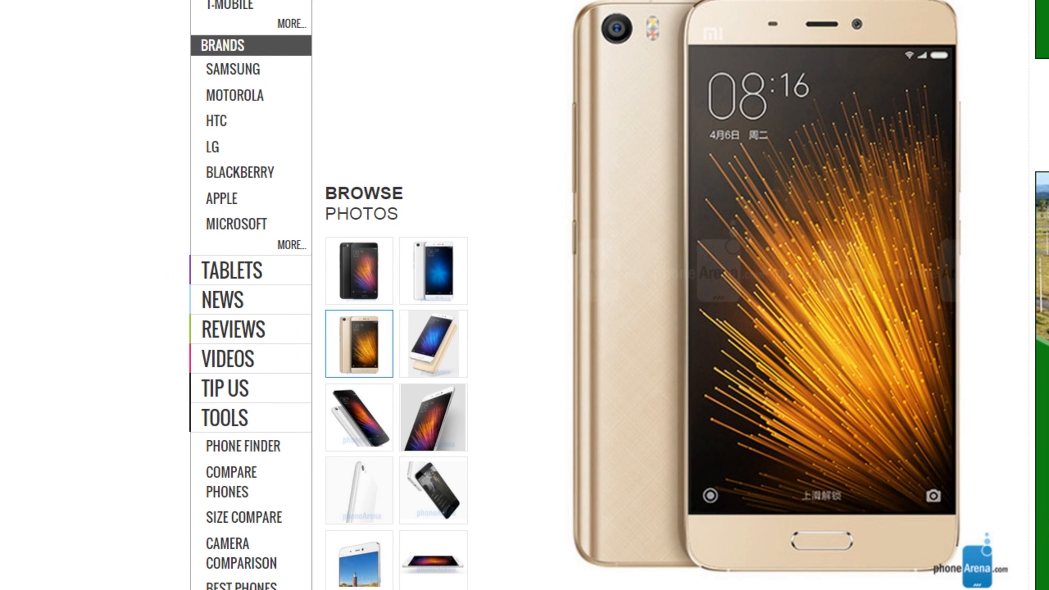
- Scroll down to the description below the gold Xiaomi Mi 5 gallery photo
scroll("down", 3)
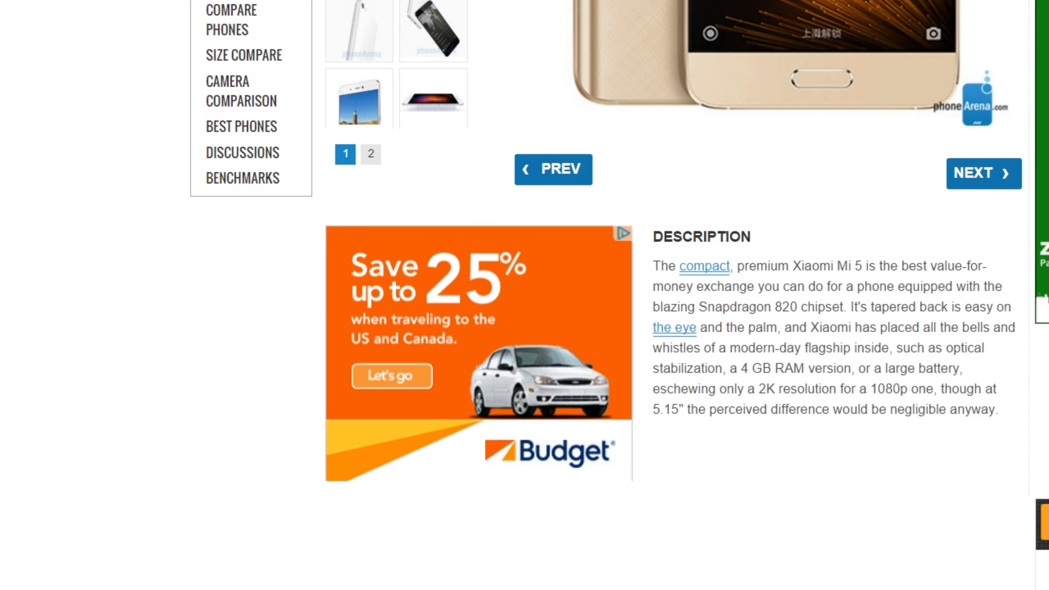